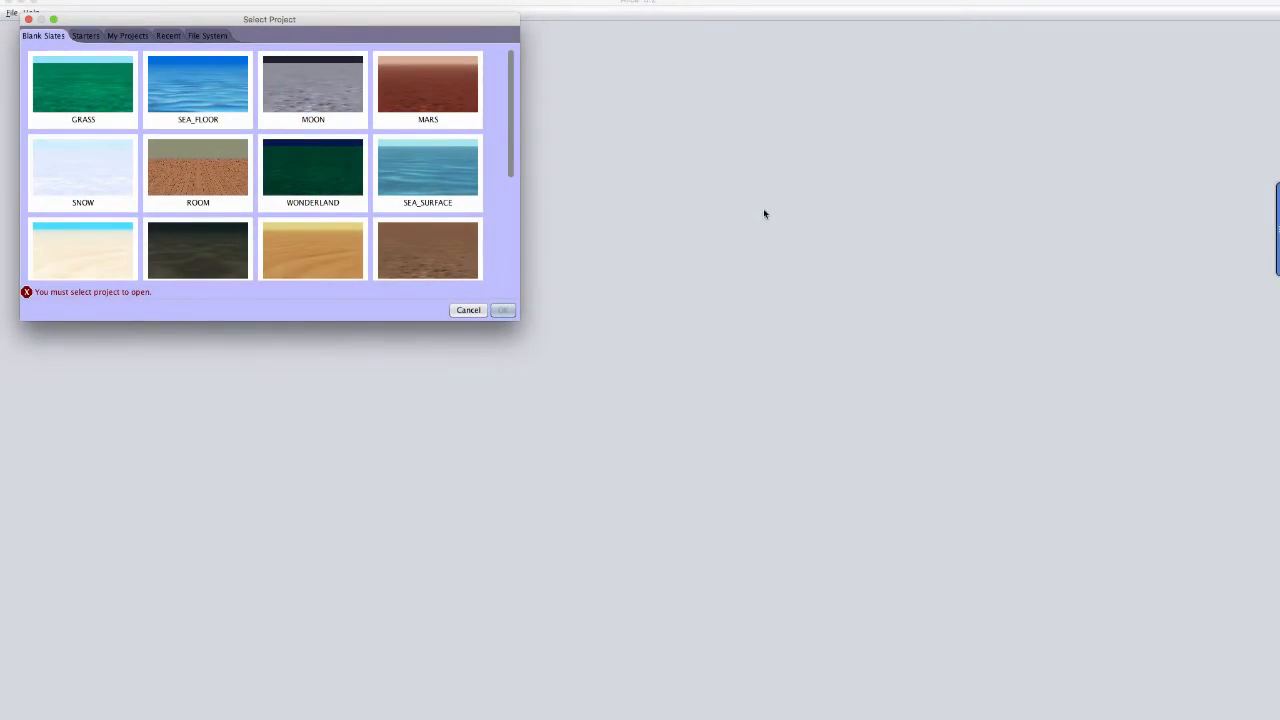
Start a new project from the GRASS blank slate template
{"action": "left_click", "coordinate": [80, 90]}
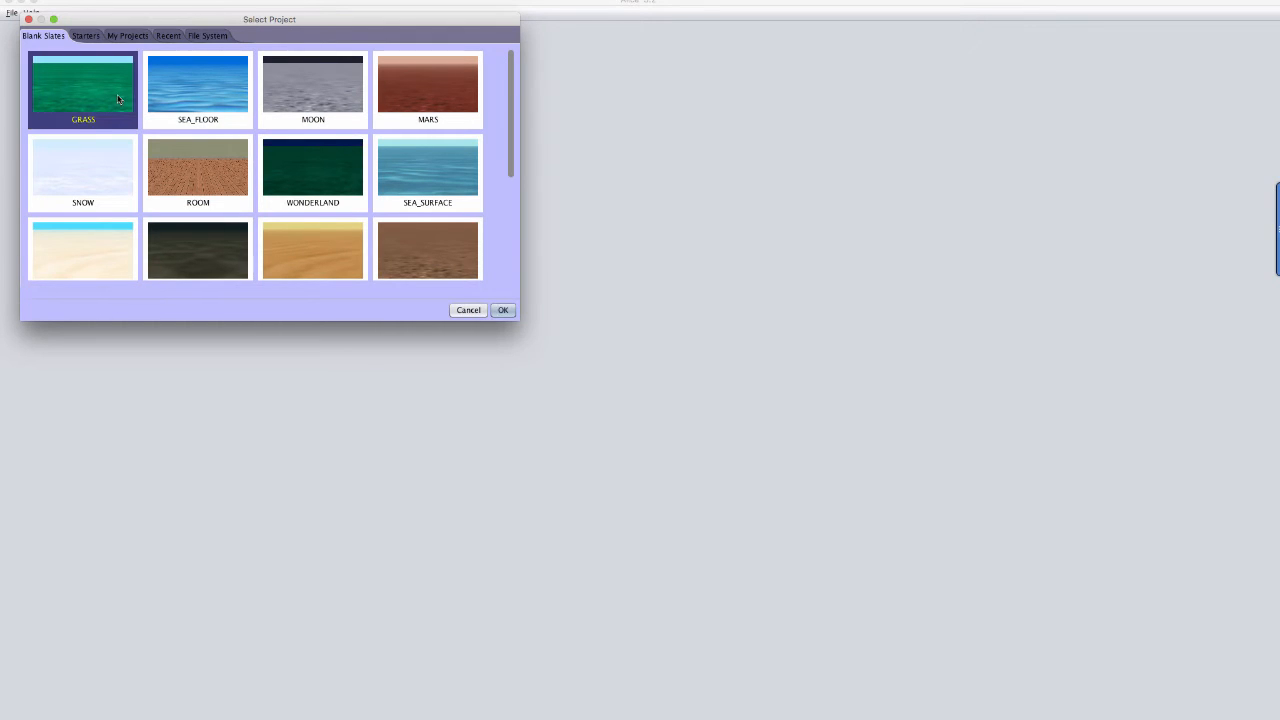
{"action": "left_click", "coordinate": [502, 310]}
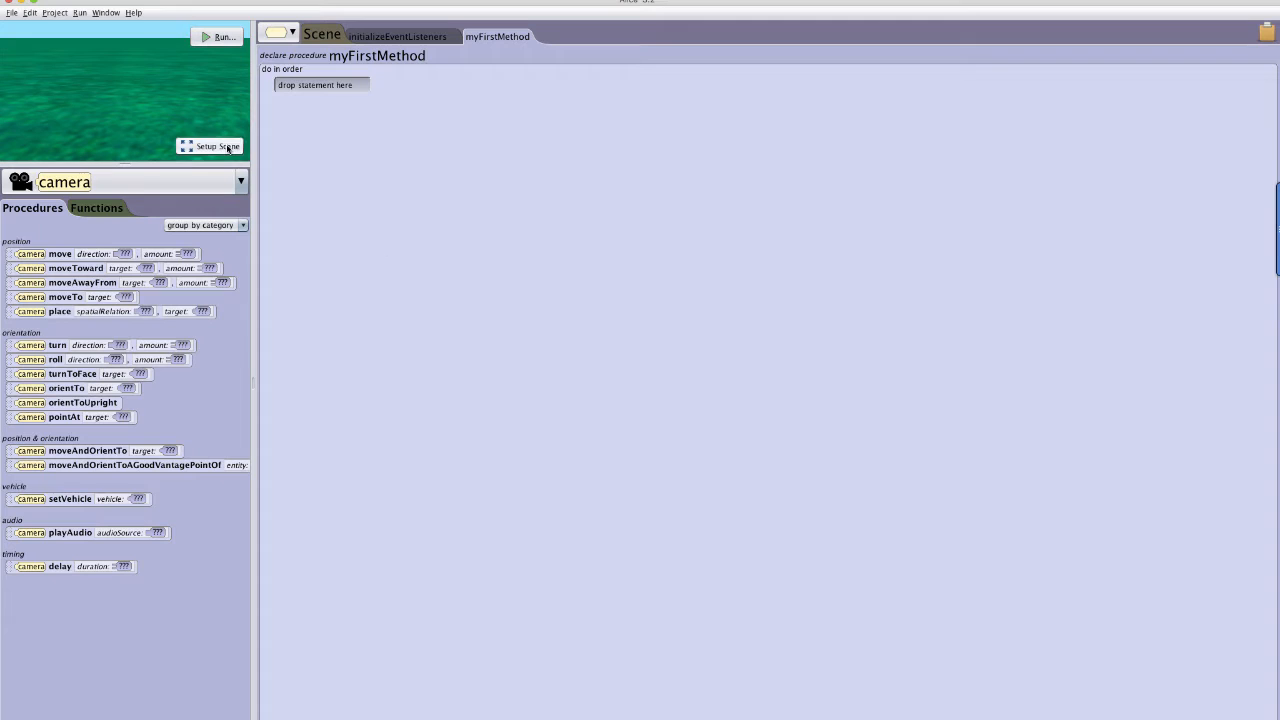
Switch from the code editor to the Setup Scene editor
{"action": "left_click", "coordinate": [211, 146]}
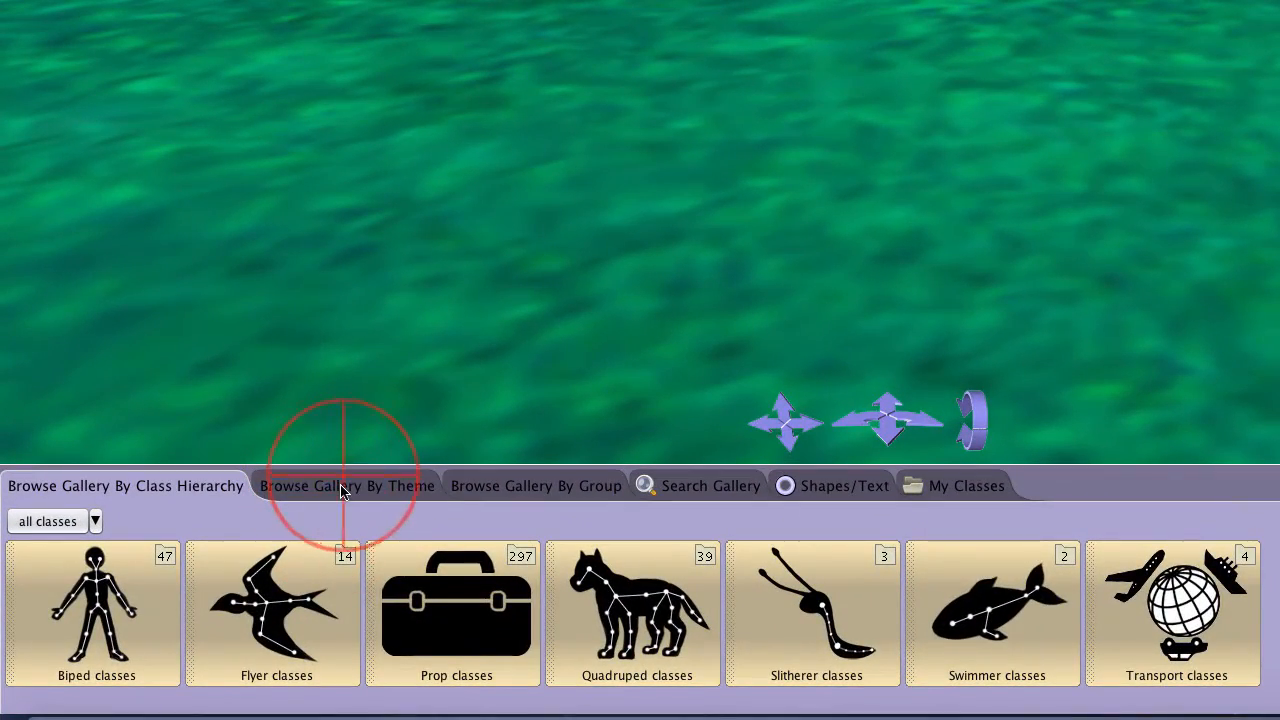
Browse the gallery by theme to the fantasy castle models and pick castleTowerBase
{"action": "left_click", "coordinate": [347, 485]}
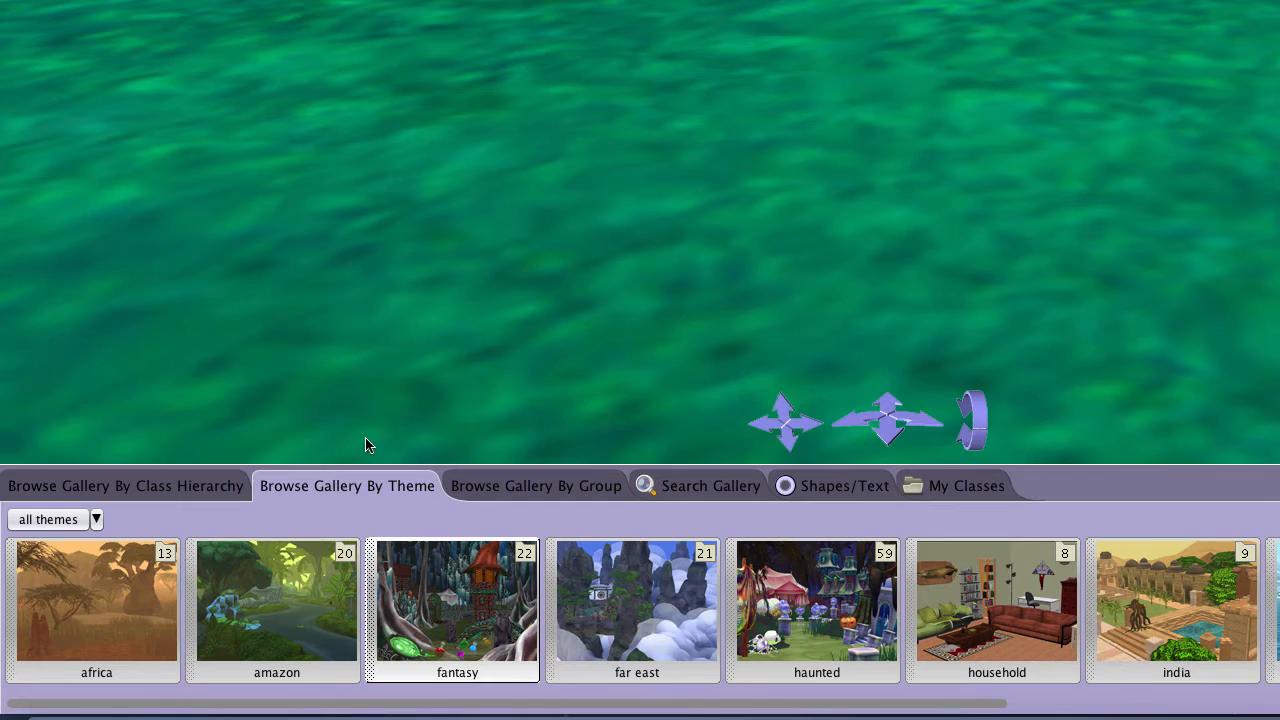
{"action": "mouse_move", "coordinate": [452, 625]}
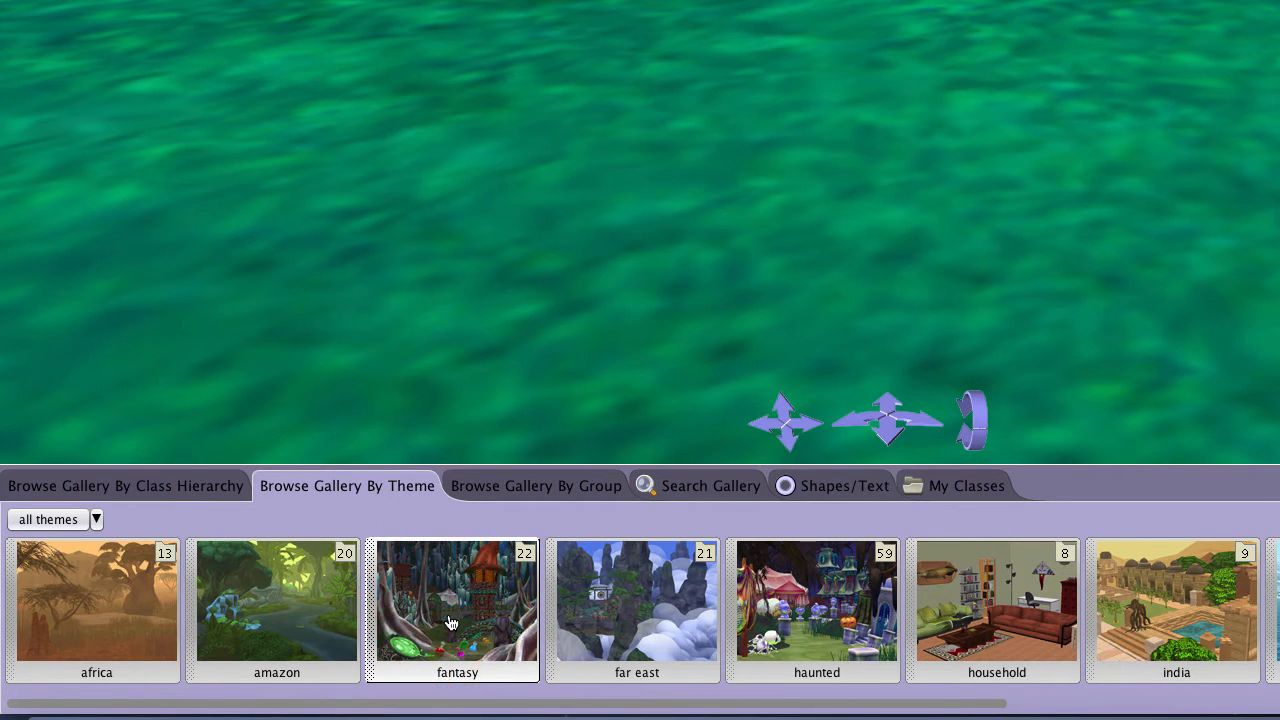
{"action": "left_click", "coordinate": [452, 620]}
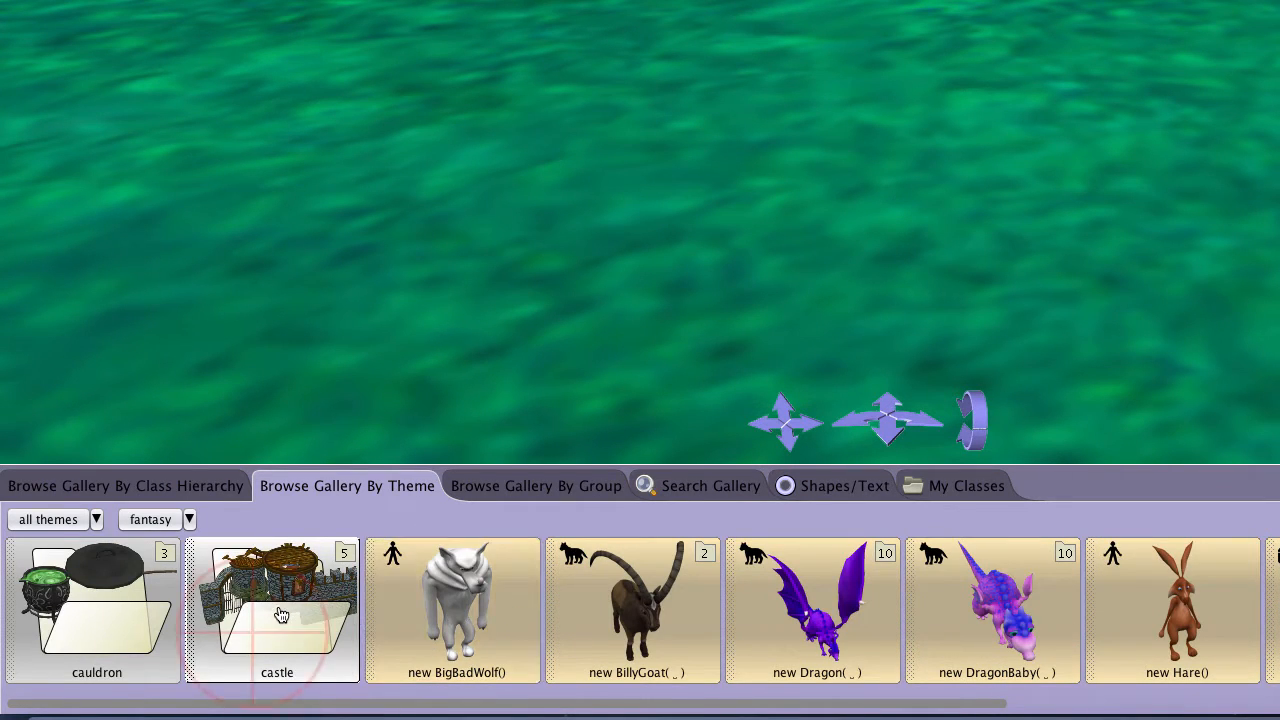
{"action": "left_click", "coordinate": [278, 615]}
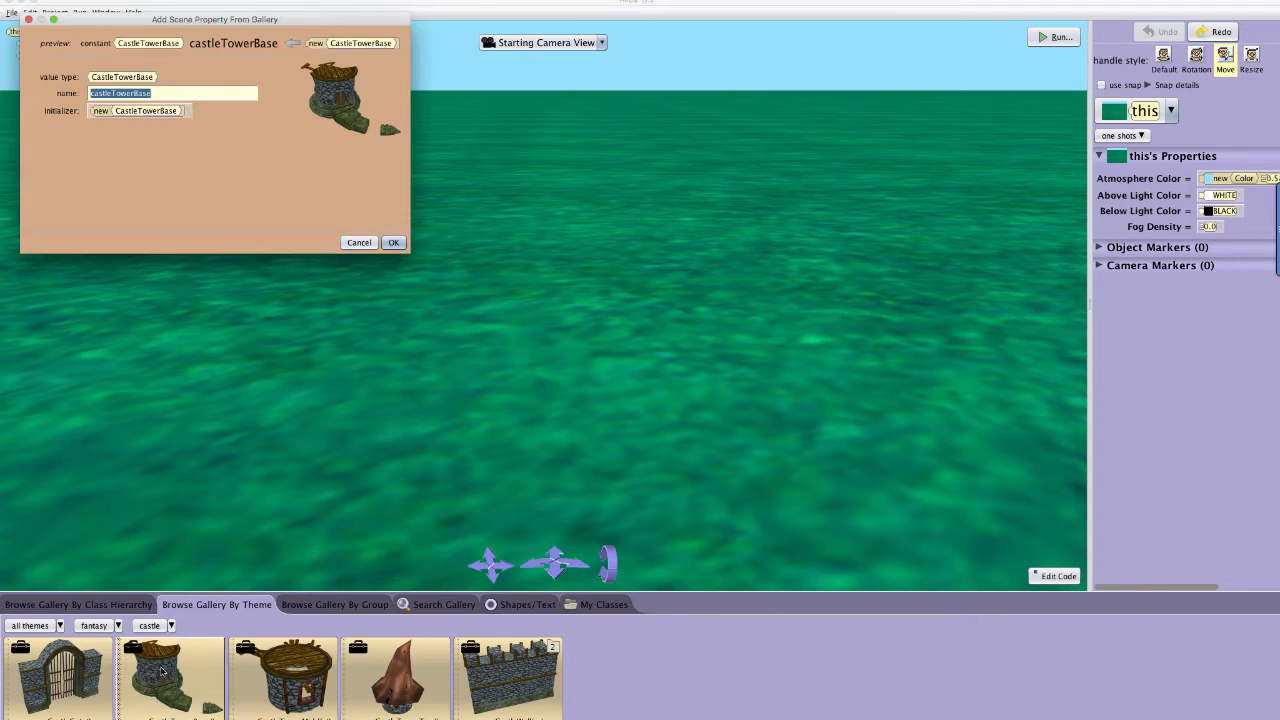
Confirm adding castleTowerBase to the scene and choose castleTowerMiddle
{"action": "left_click", "coordinate": [392, 242]}
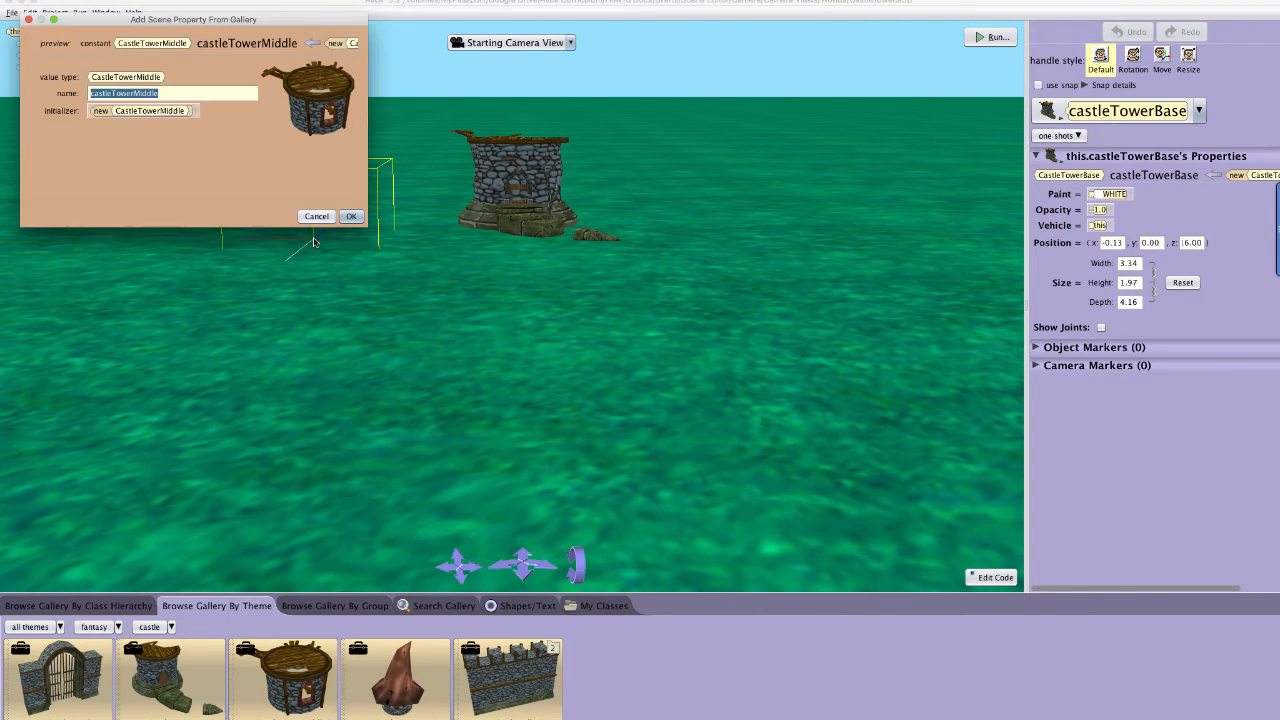
Add castleTowerMiddle and drag it up with the Move handles onto the base
{"action": "left_click", "coordinate": [351, 216]}
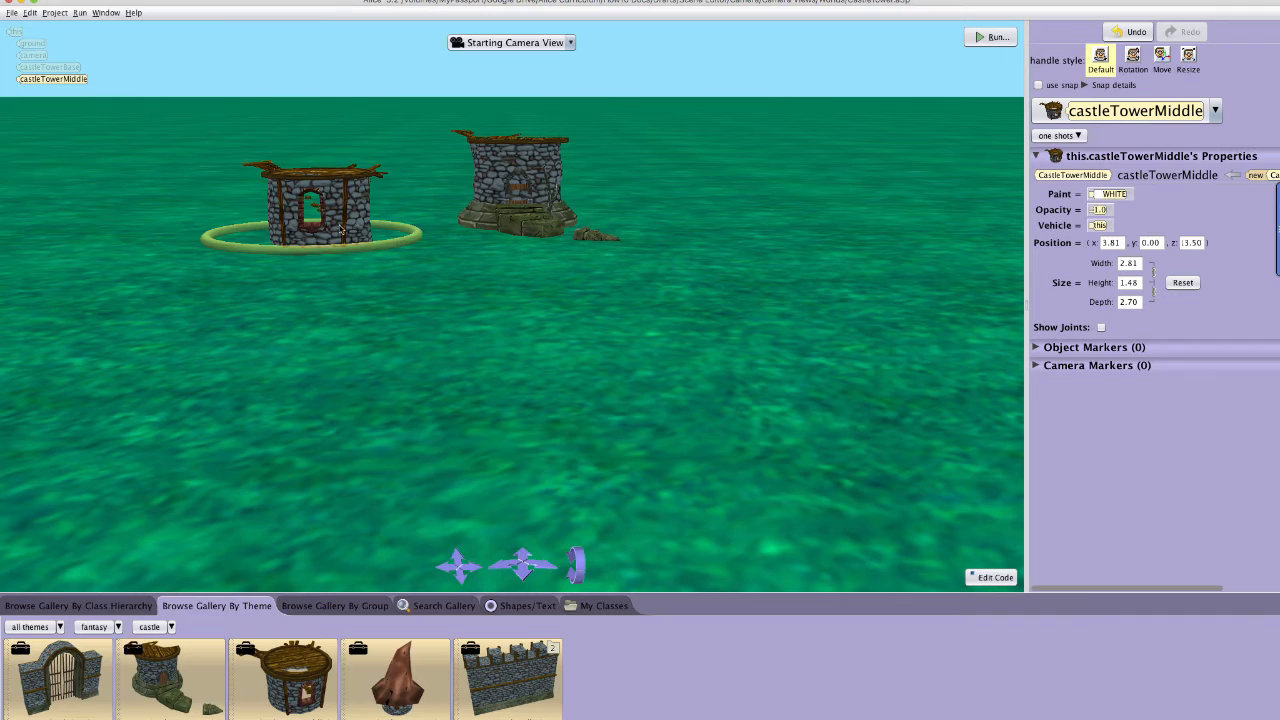
{"action": "left_click", "coordinate": [1172, 60]}
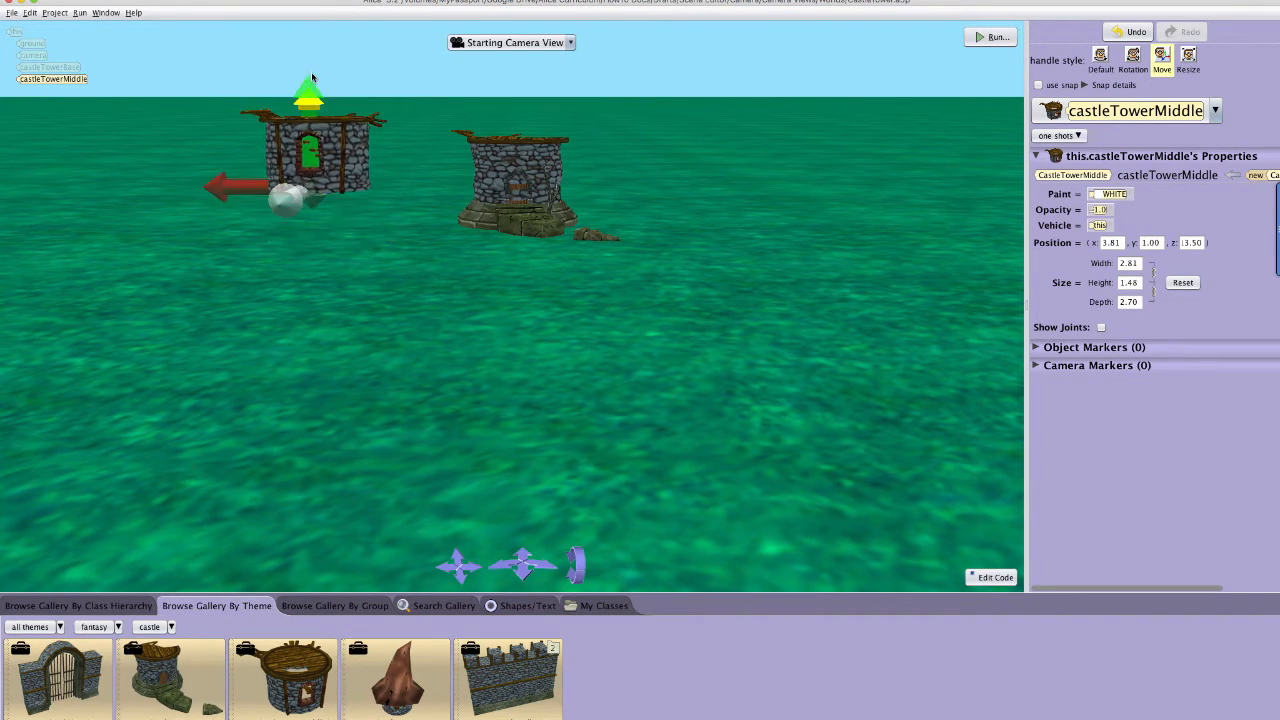
{"action": "left_click_drag", "start_coordinate": [310, 95], "coordinate": [310, 60]}
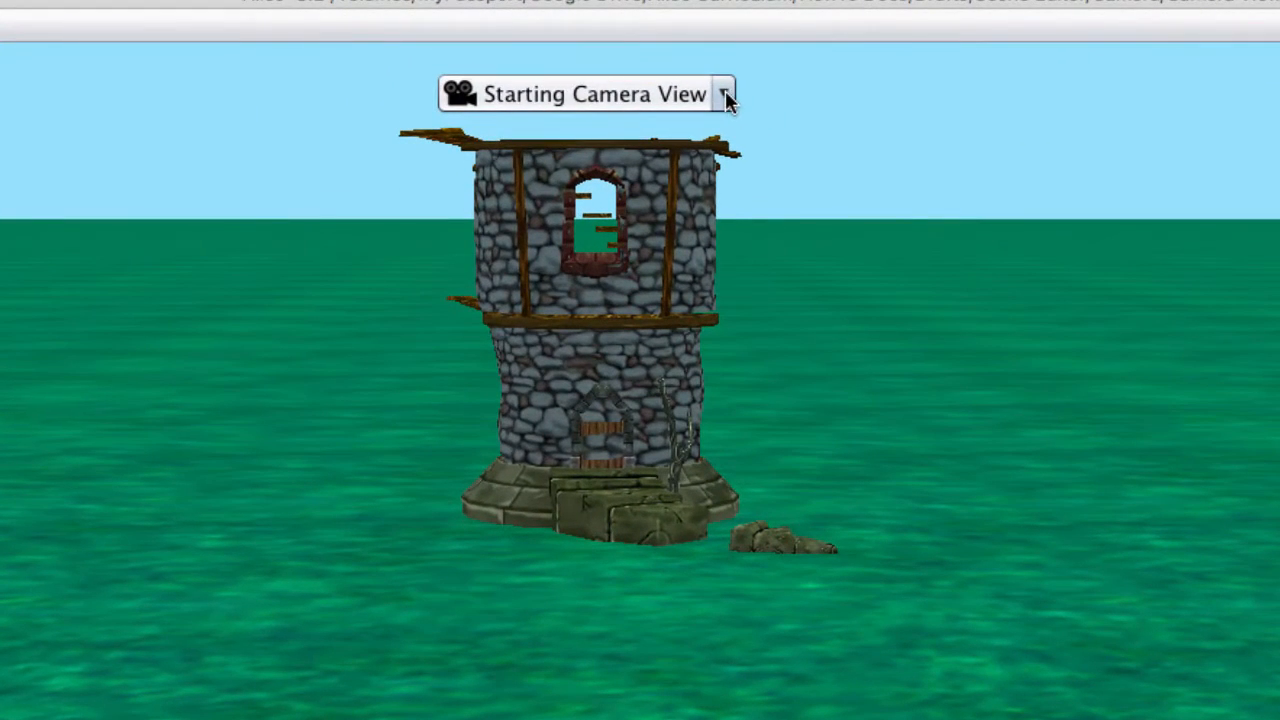
Choose Layout Scene View from the camera view dropdown
{"action": "left_click", "coordinate": [731, 94]}
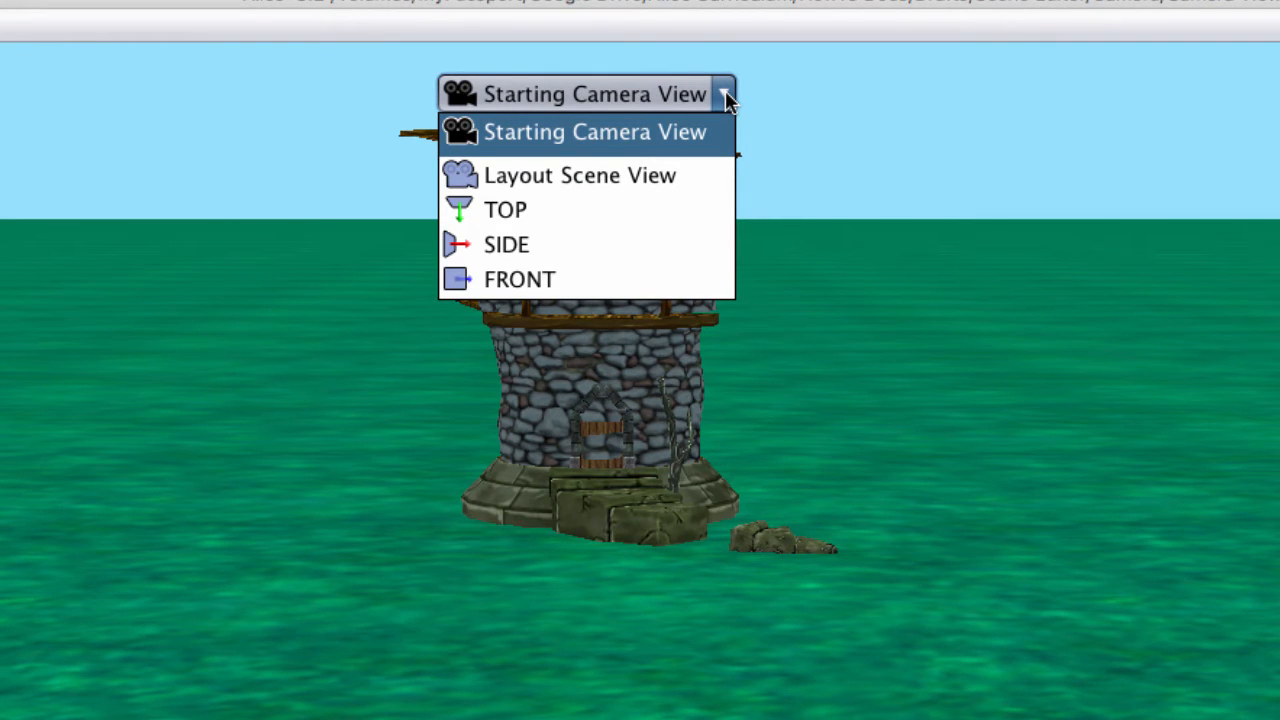
{"action": "mouse_move", "coordinate": [1127, 155]}
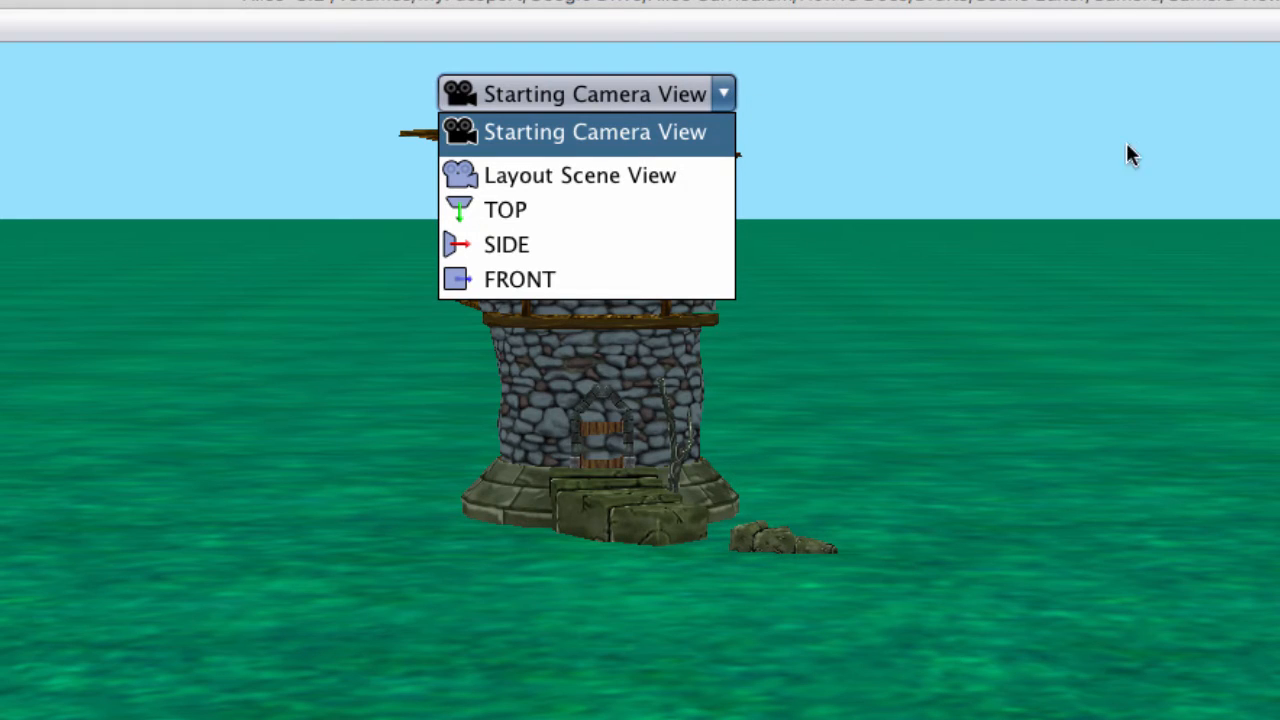
{"action": "mouse_move", "coordinate": [740, 143]}
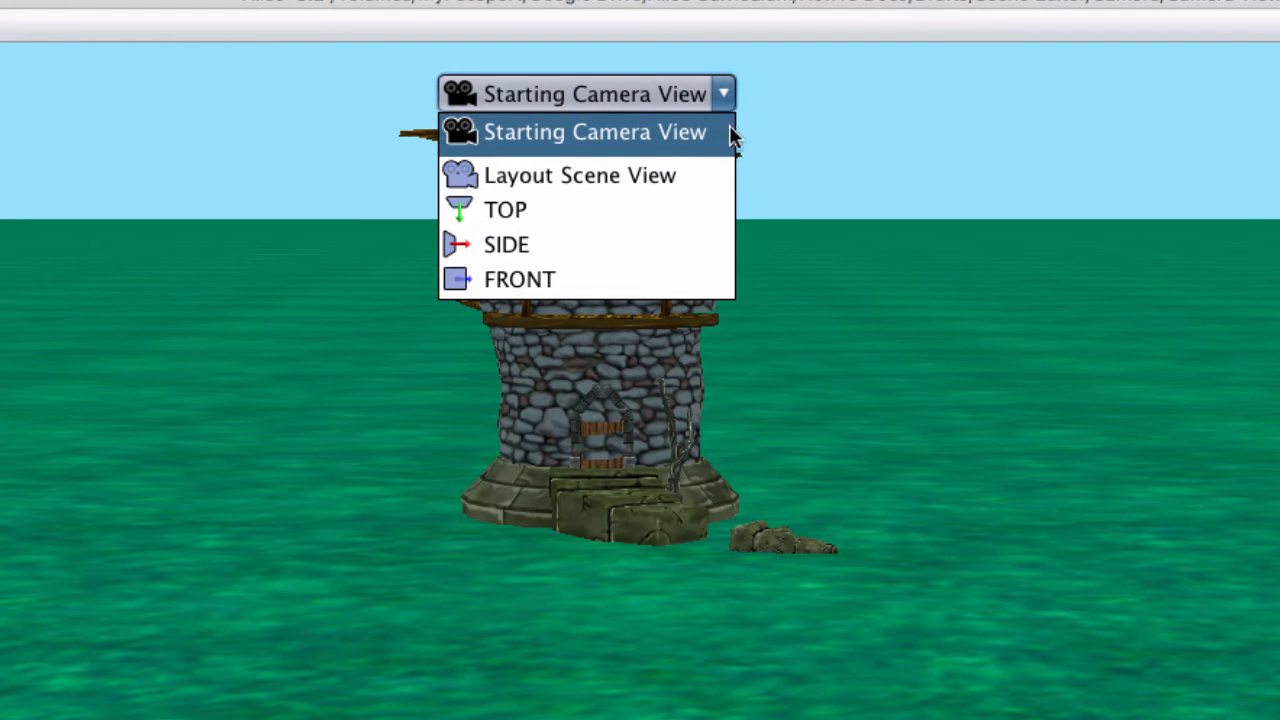
{"action": "mouse_move", "coordinate": [698, 180]}
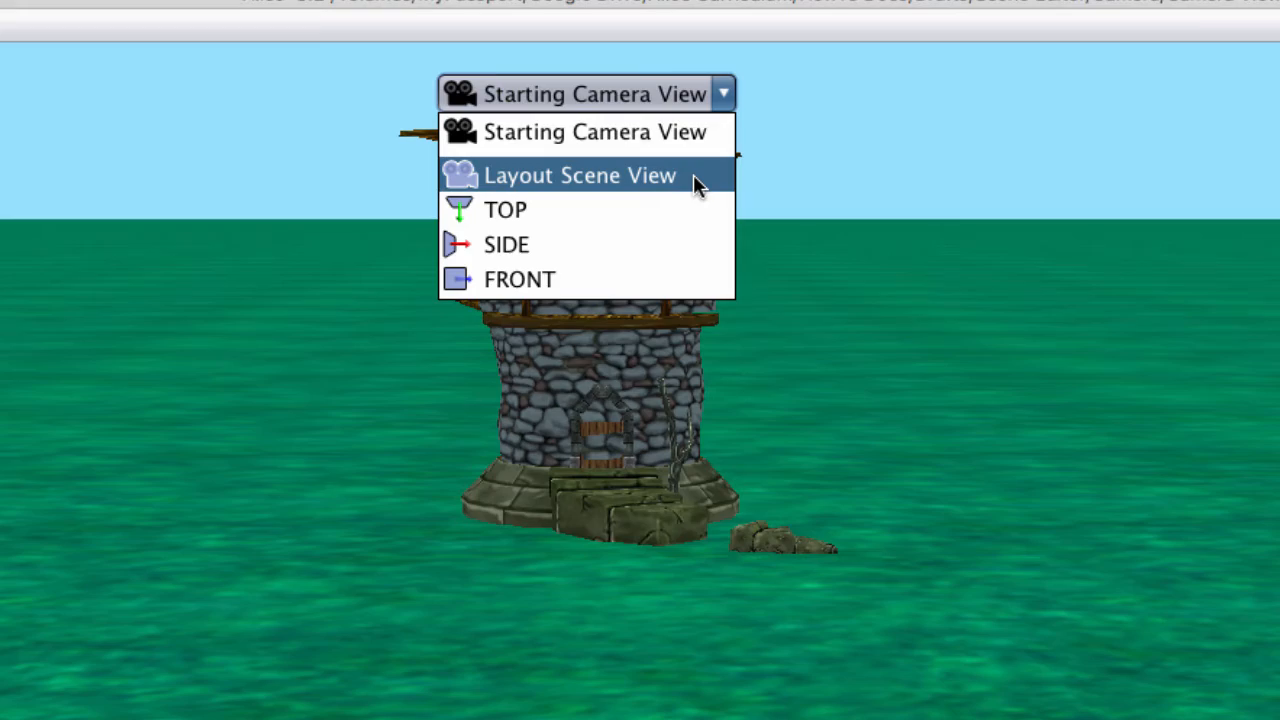
{"action": "left_click", "coordinate": [580, 174]}
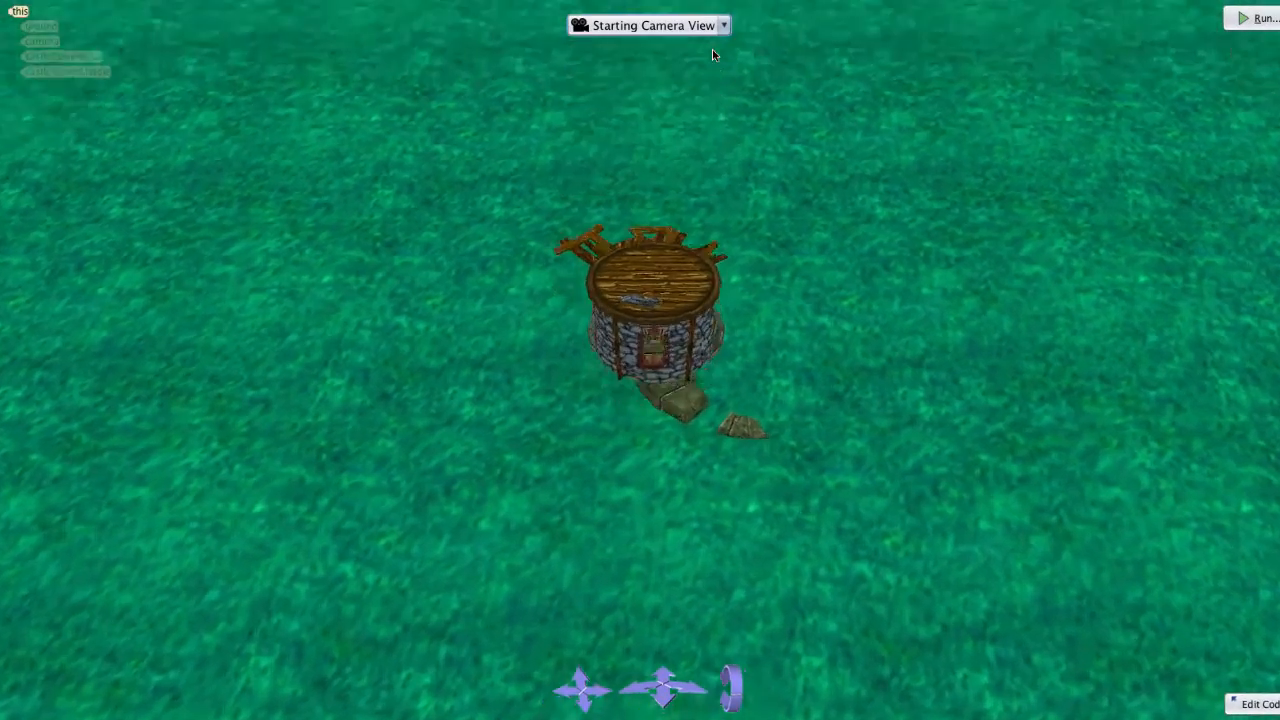
Reselect Layout Scene View and nudge the camera slightly toward the tower
{"action": "left_click", "coordinate": [733, 24]}
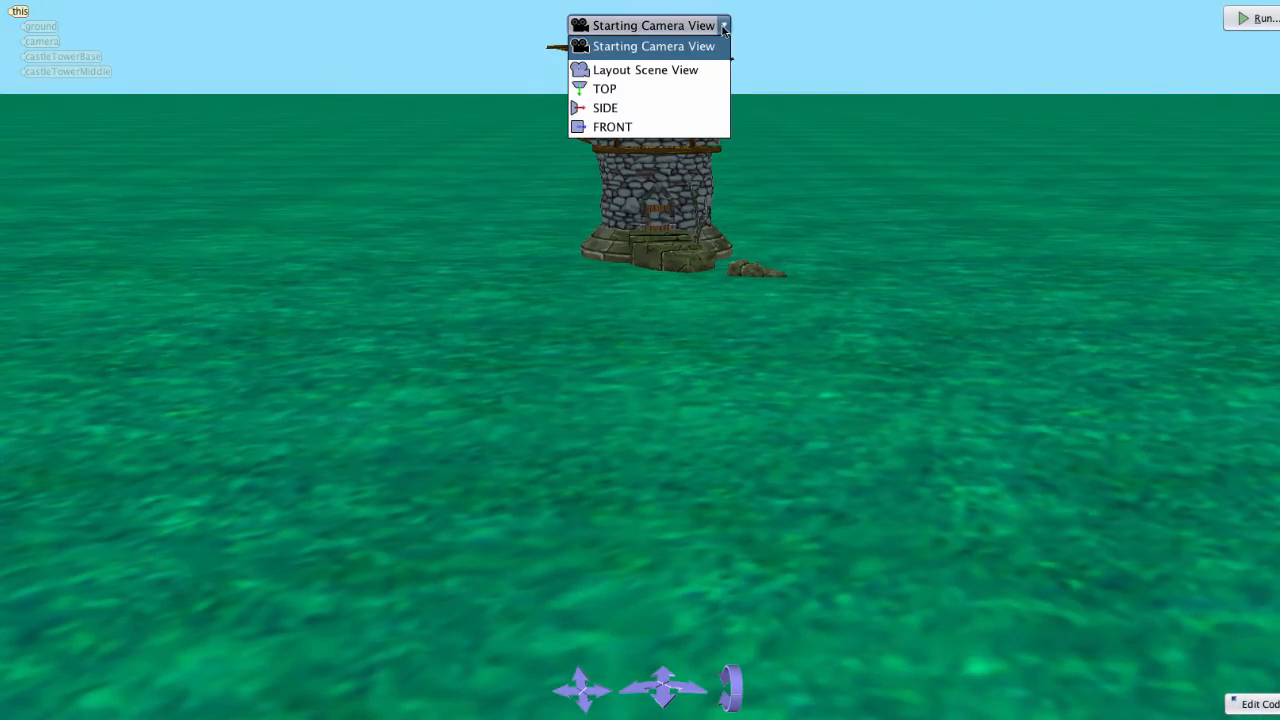
{"action": "left_click", "coordinate": [641, 70]}
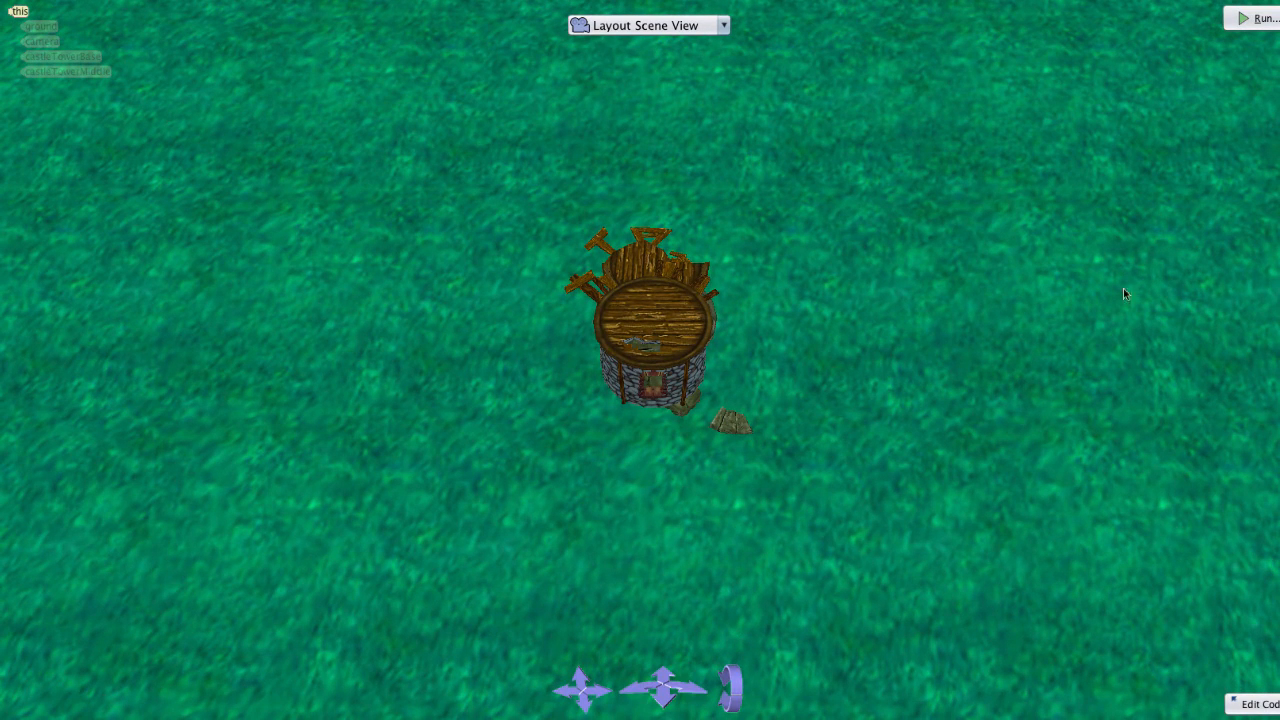
{"action": "mouse_move", "coordinate": [1168, 211]}
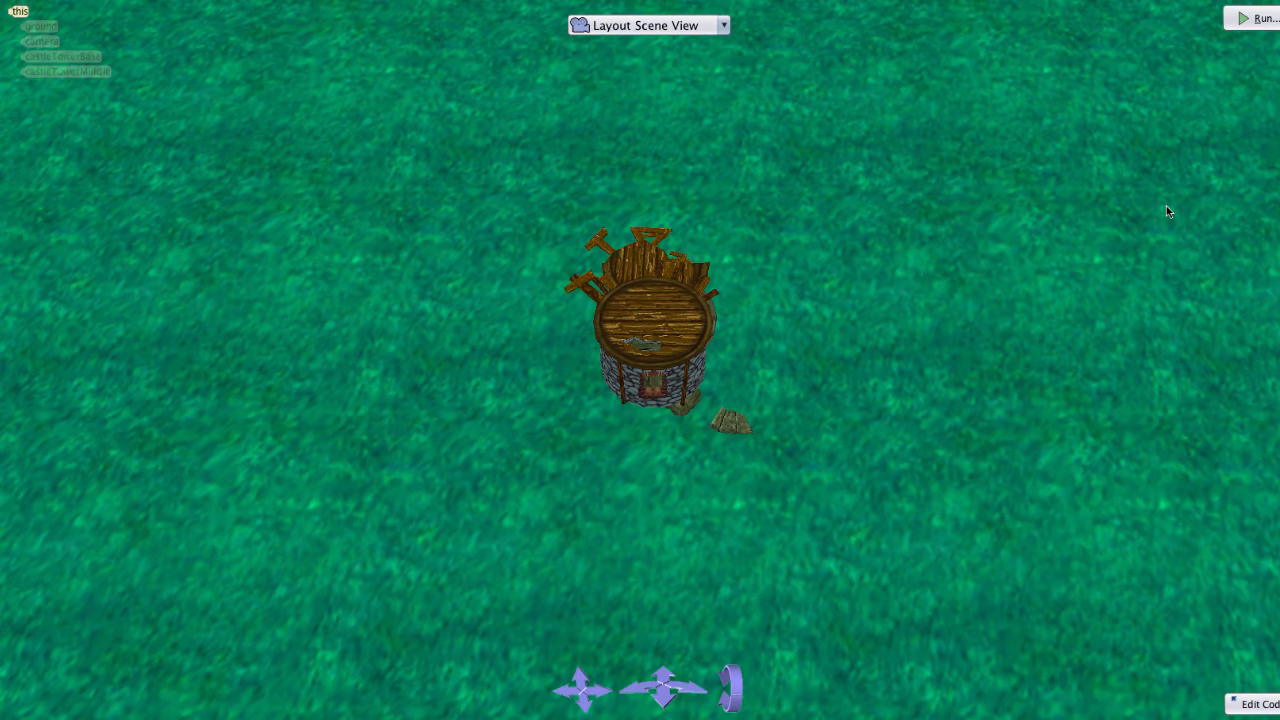
{"action": "left_click", "coordinate": [1262, 18]}
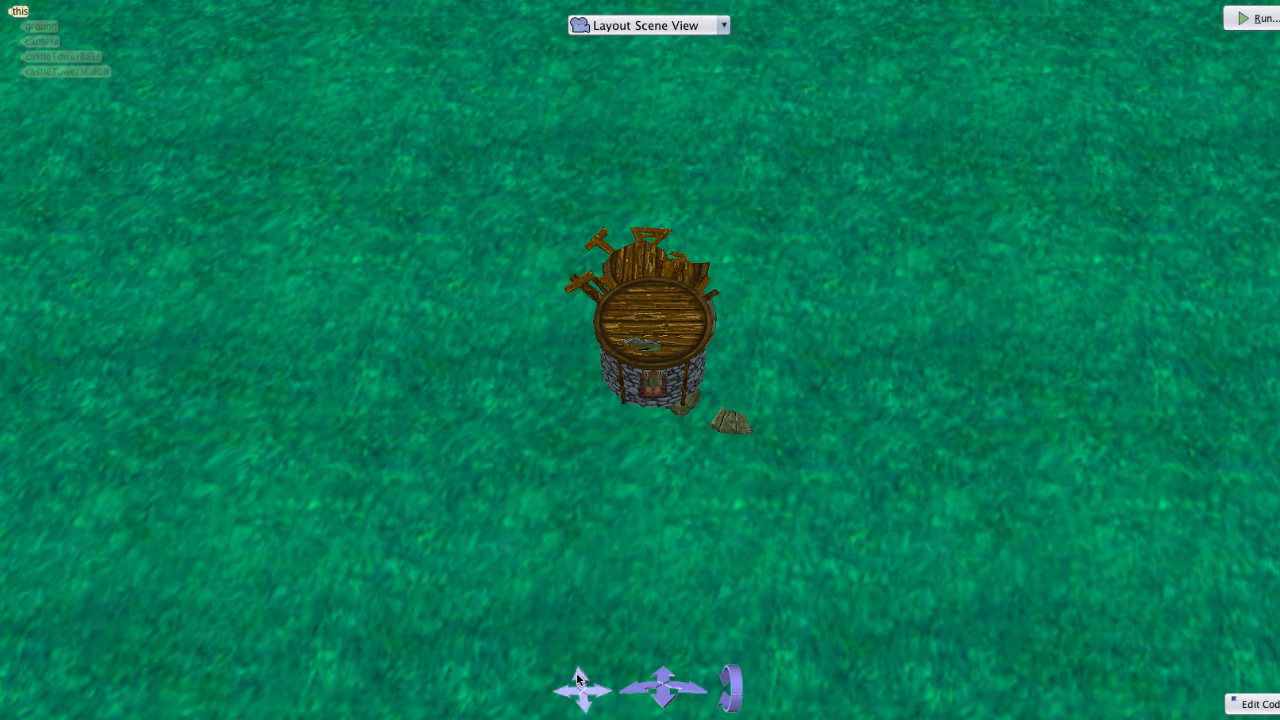
{"action": "left_click", "coordinate": [582, 703]}
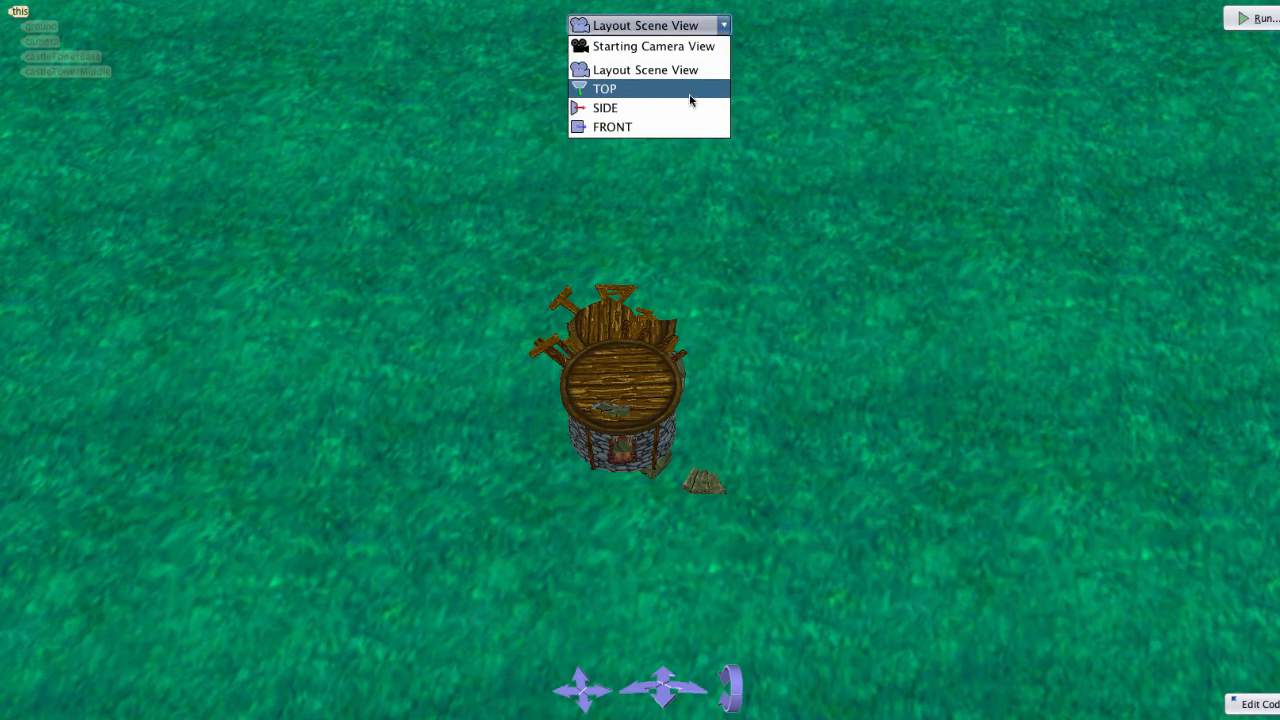
{"action": "left_click", "coordinate": [614, 88]}
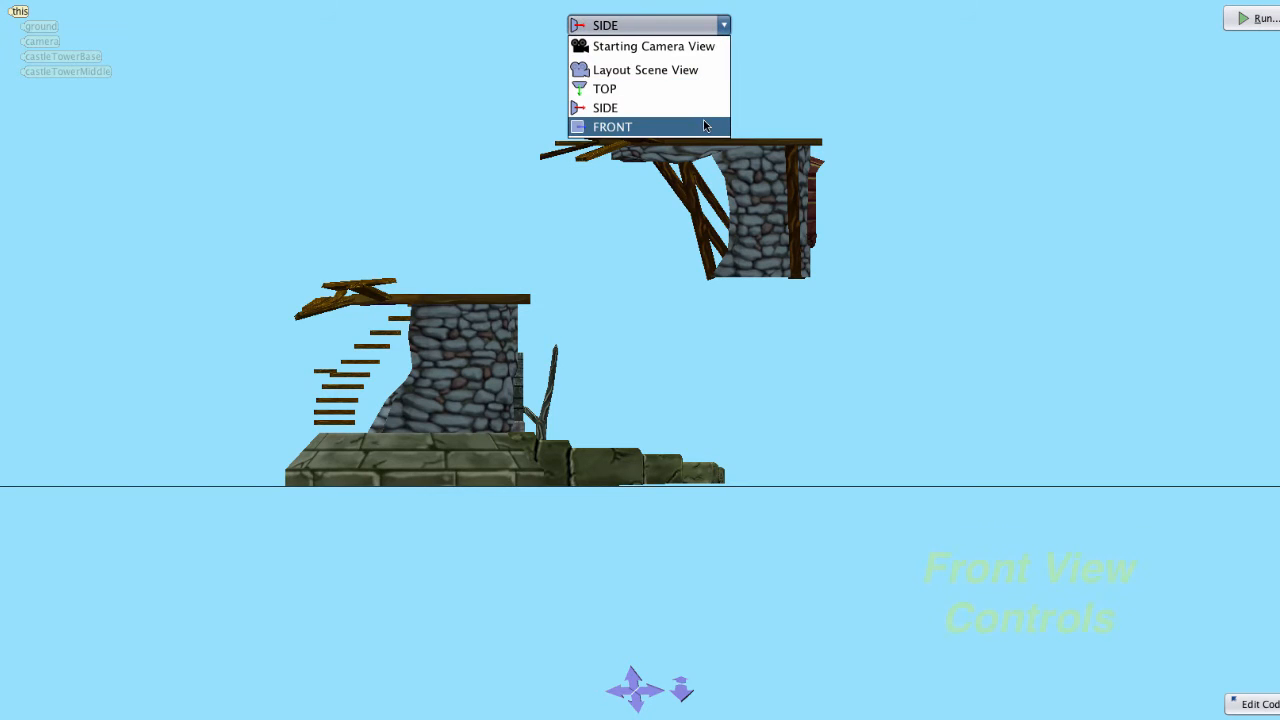
{"action": "left_click", "coordinate": [642, 125]}
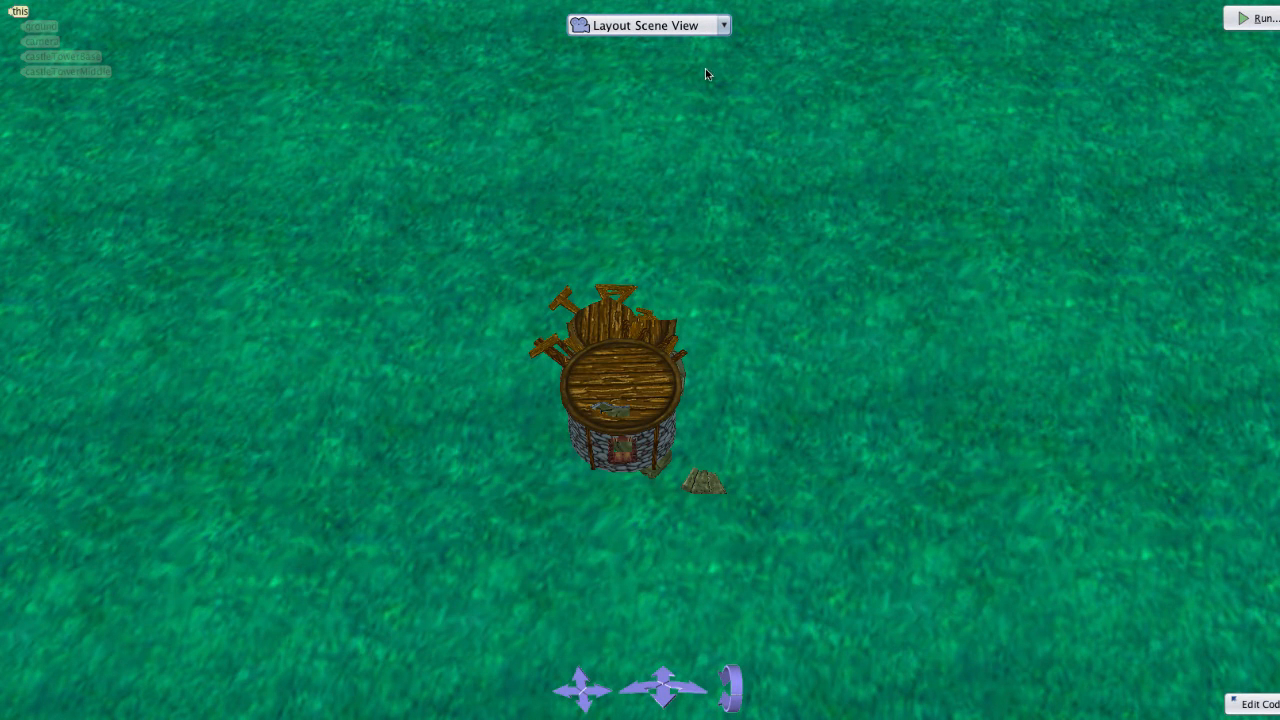
{"action": "mouse_move", "coordinate": [984, 237]}
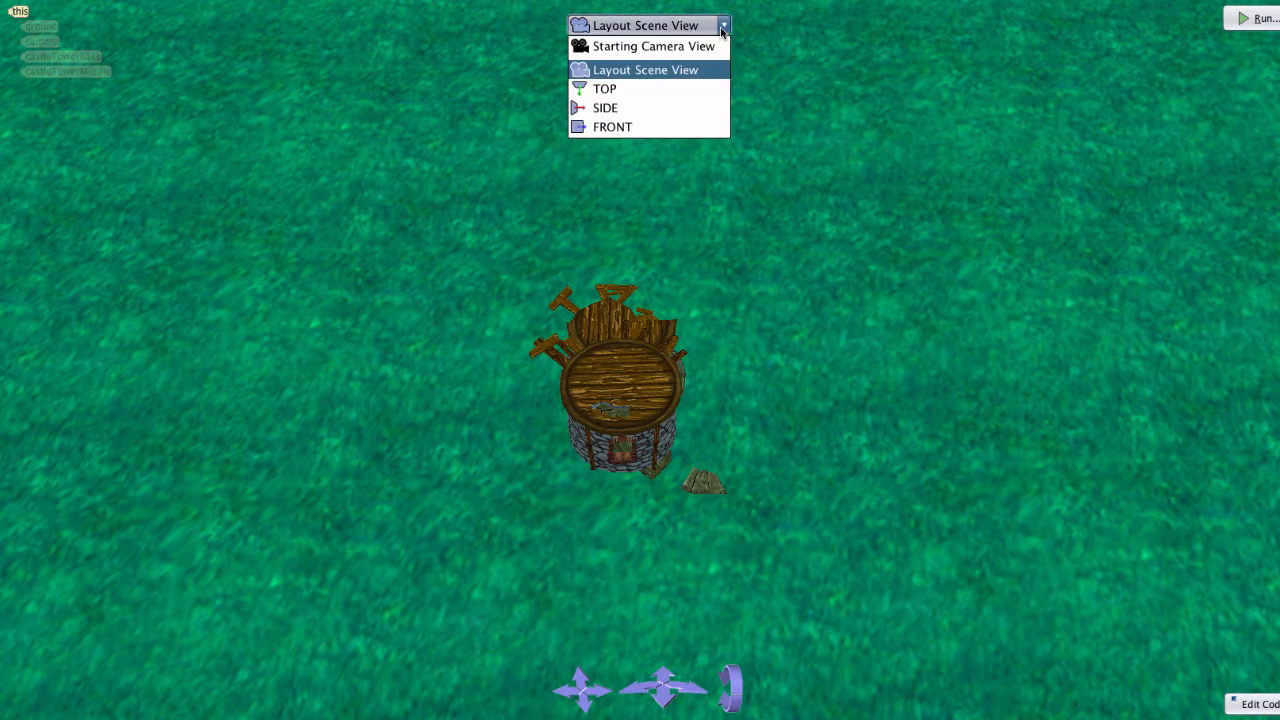
Select the FRONT camera view to check the tower middle's alignment
{"action": "left_click", "coordinate": [611, 108]}
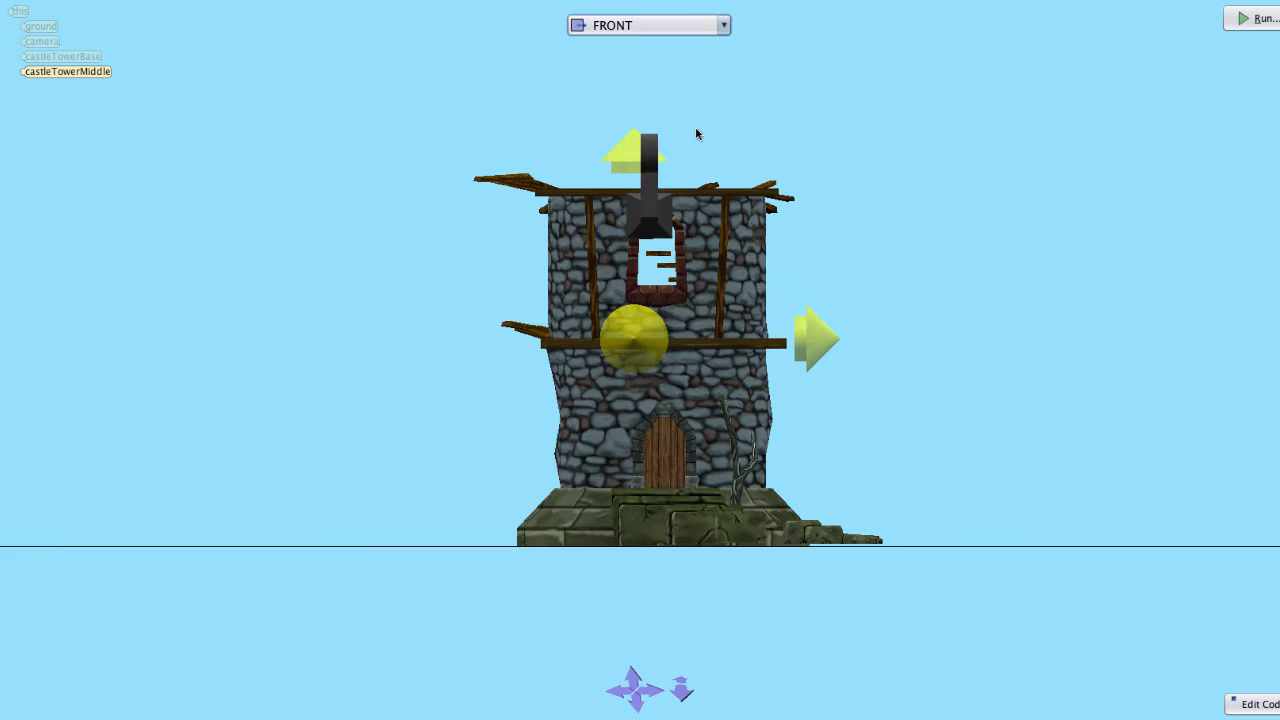
{"action": "mouse_move", "coordinate": [707, 263]}
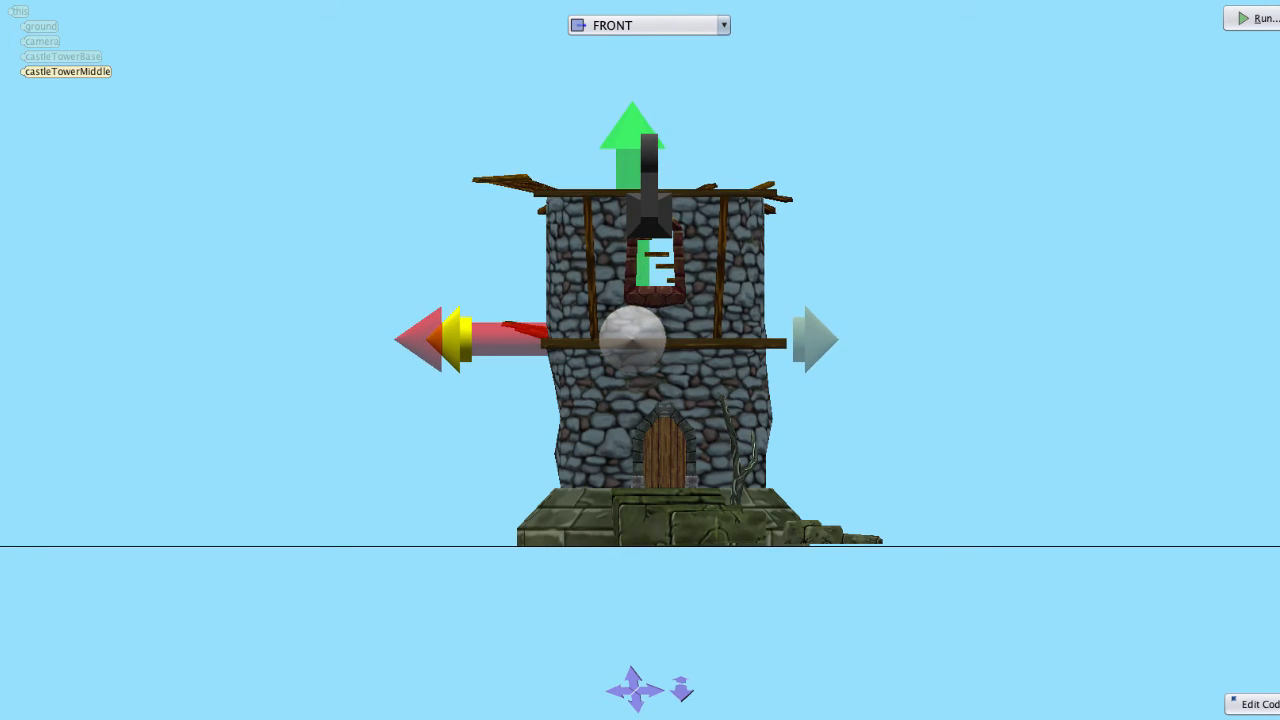
{"action": "mouse_move", "coordinate": [705, 265]}
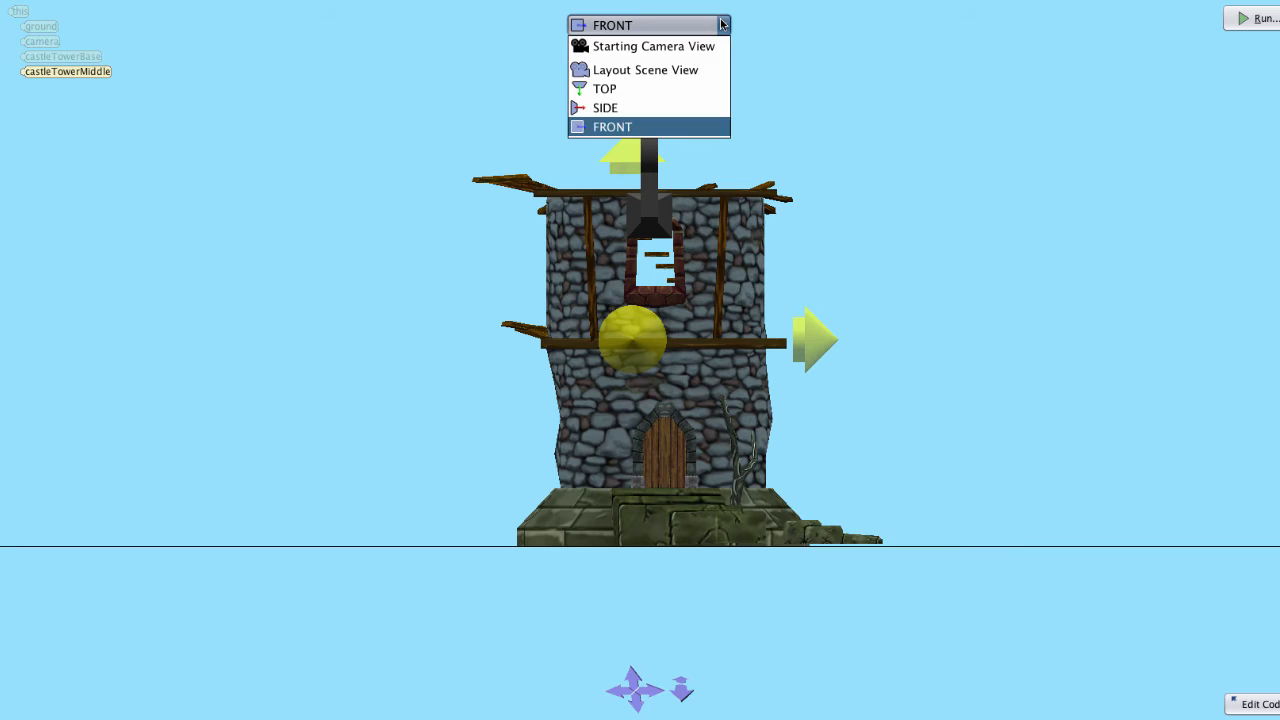
Select Starting Camera View from the camera view dropdown
{"action": "left_click", "coordinate": [646, 46]}
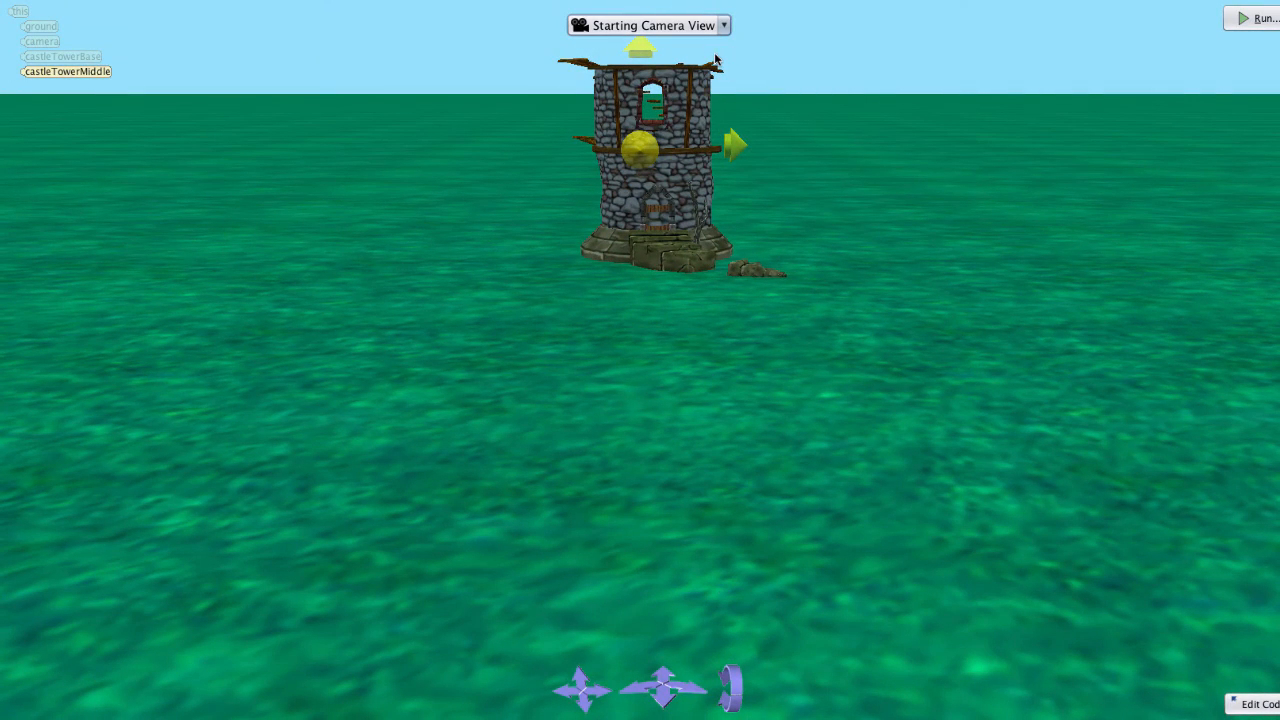
{"action": "left_click", "coordinate": [1261, 18]}
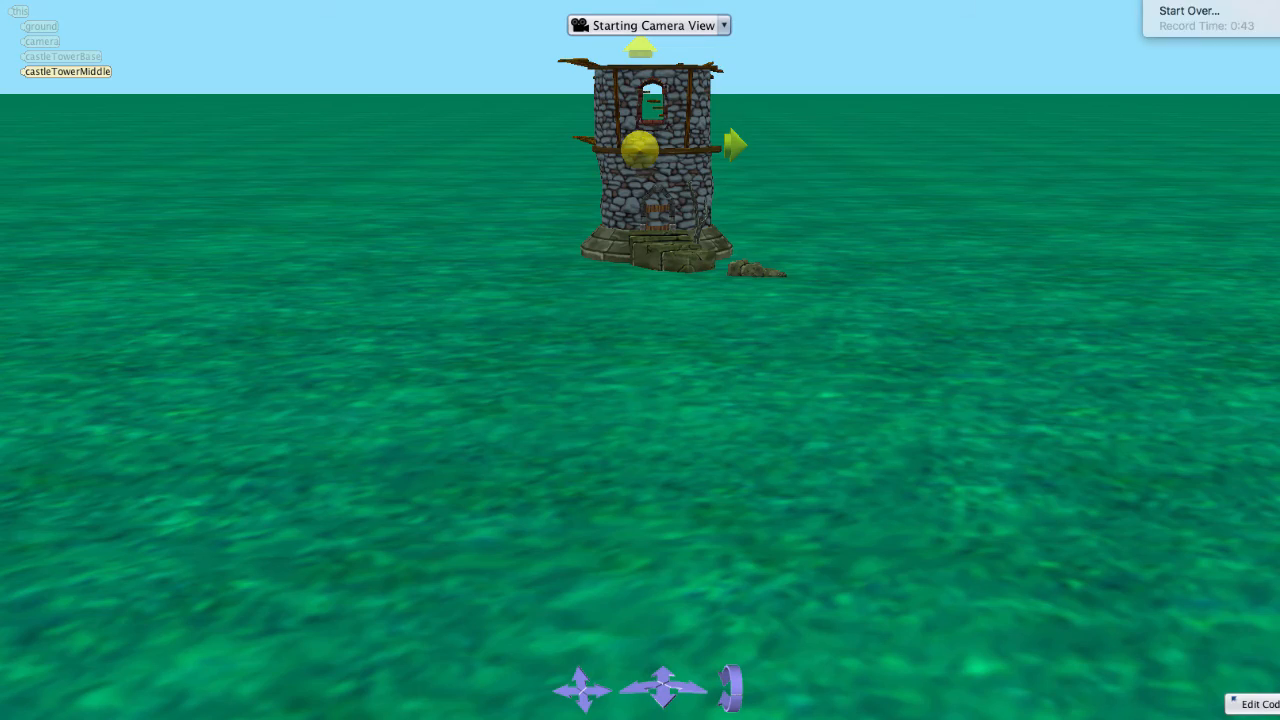